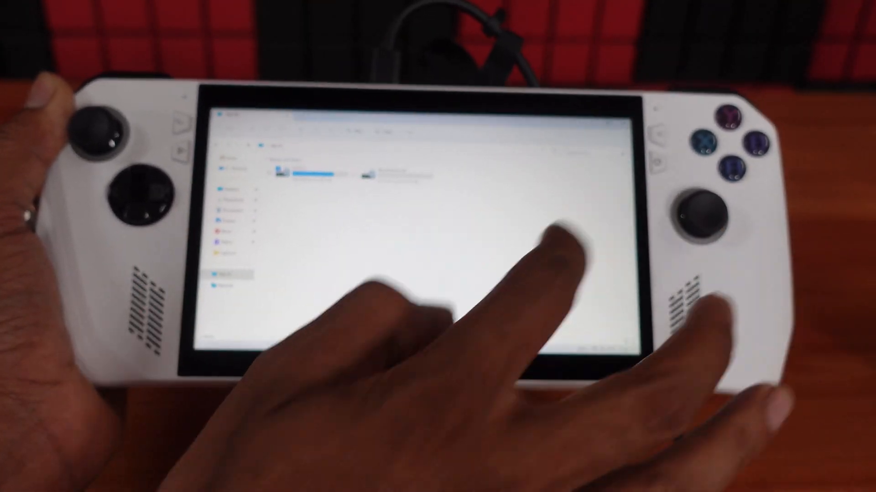
- Delete the New Volume (D:) partition, confirming the forced deletion to free 9.77 GB
click(264, 339)
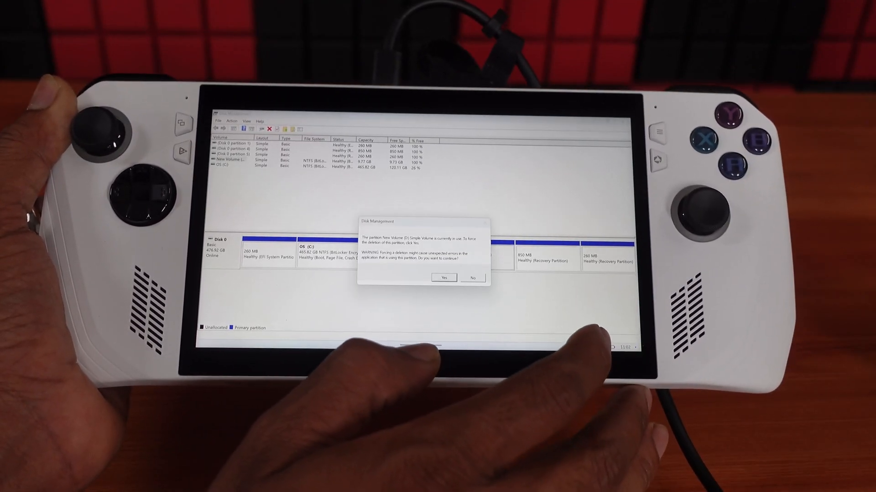
click(443, 277)
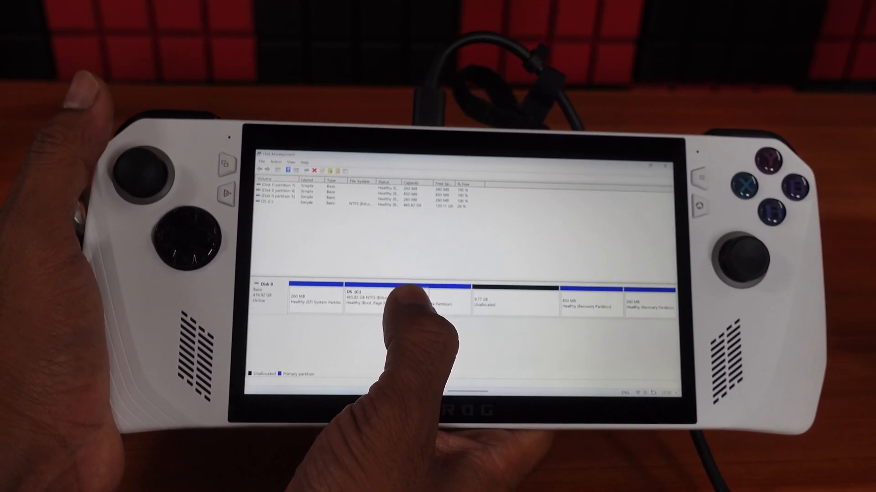
- Extend OS (C:) through the Extend Volume wizard into all unallocated space, reaching 475.58 GB
right_click(390, 301)
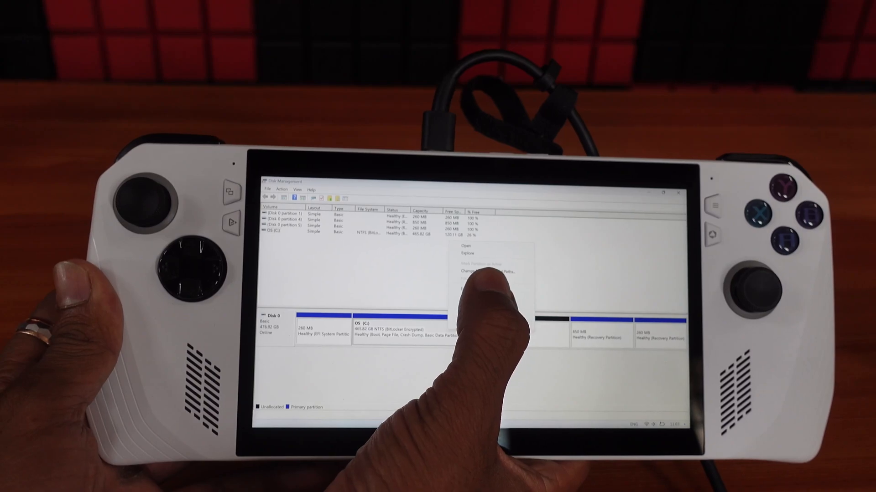
click(472, 271)
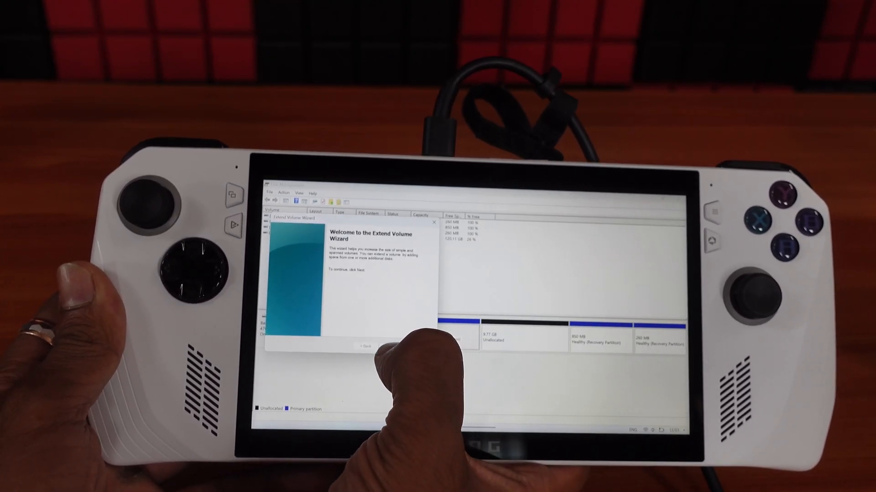
click(388, 345)
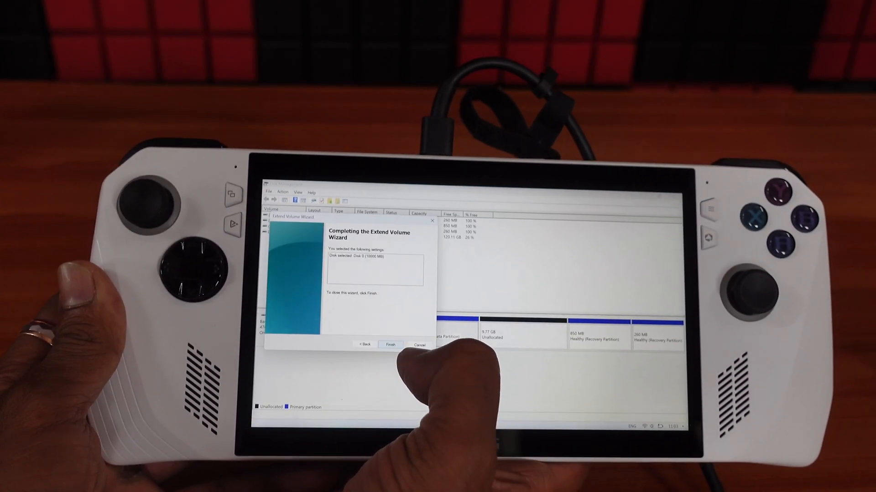
click(391, 345)
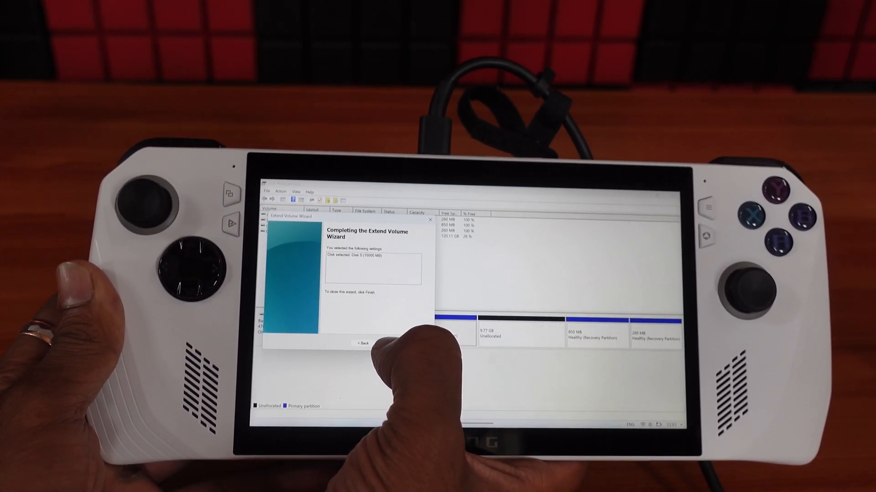
click(411, 343)
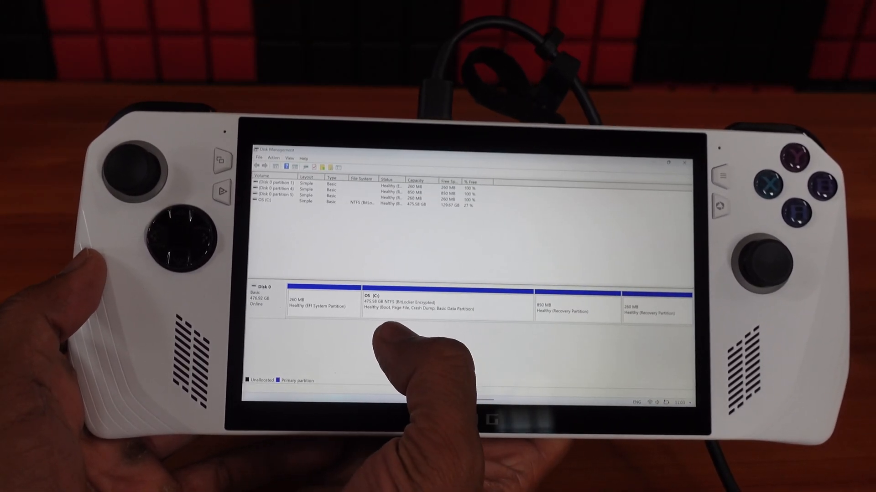
click(282, 386)
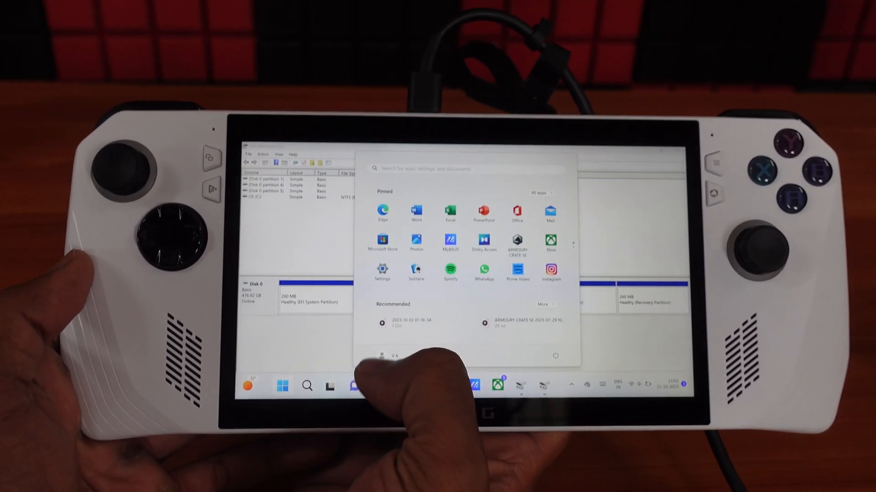